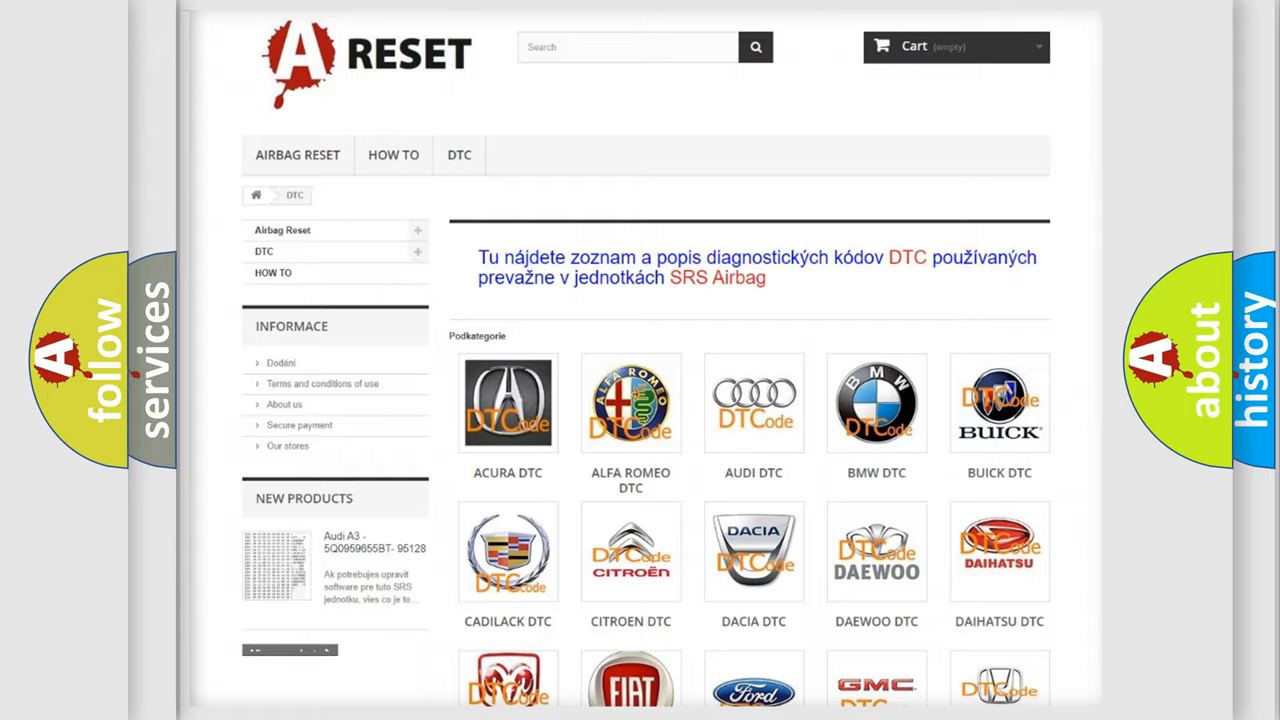
scroll(down, 3)
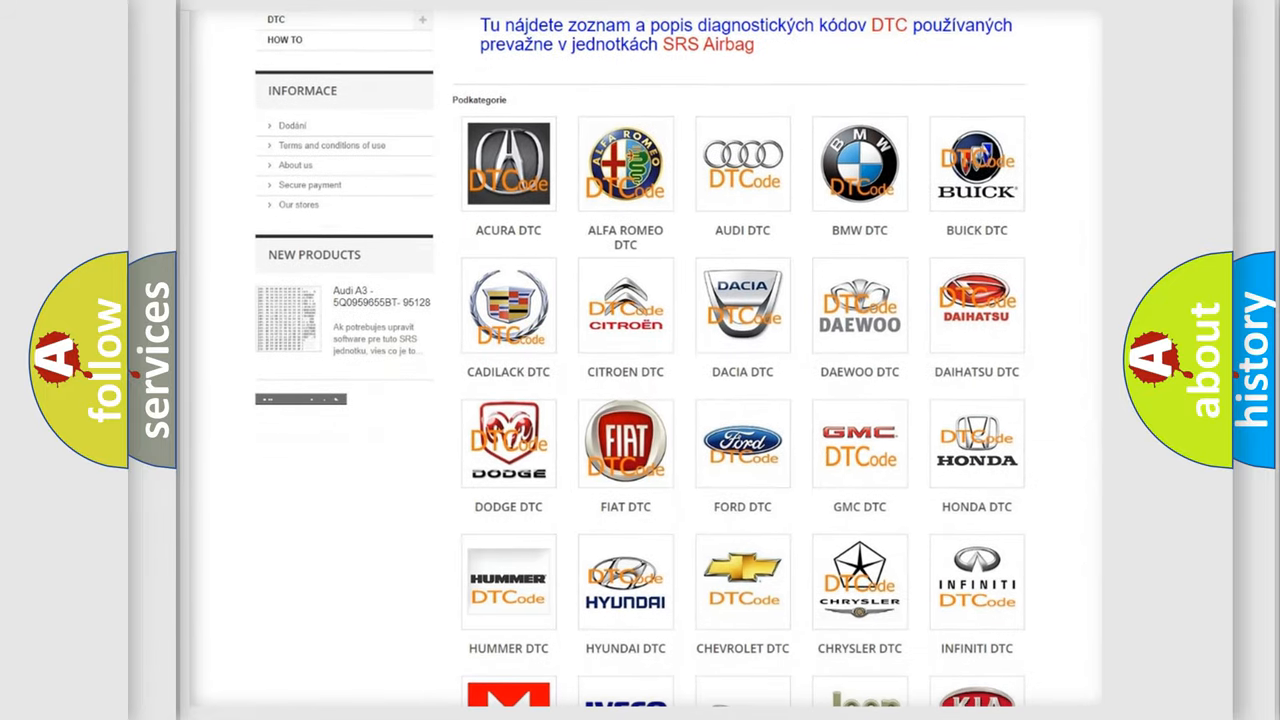